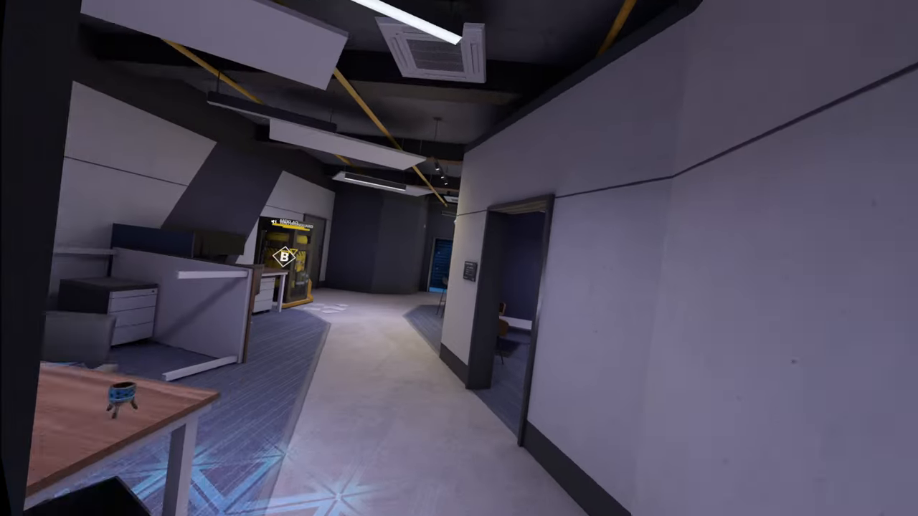
pyautogui.moveTo(459, 259)
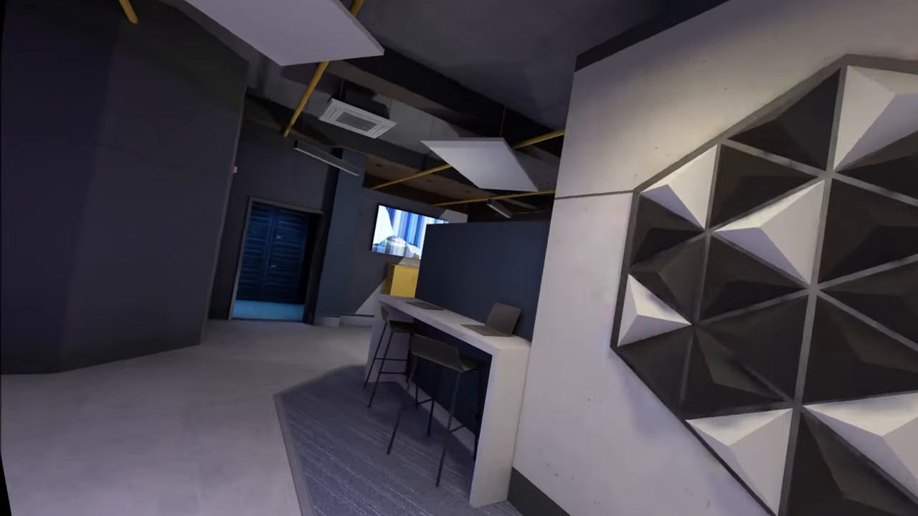